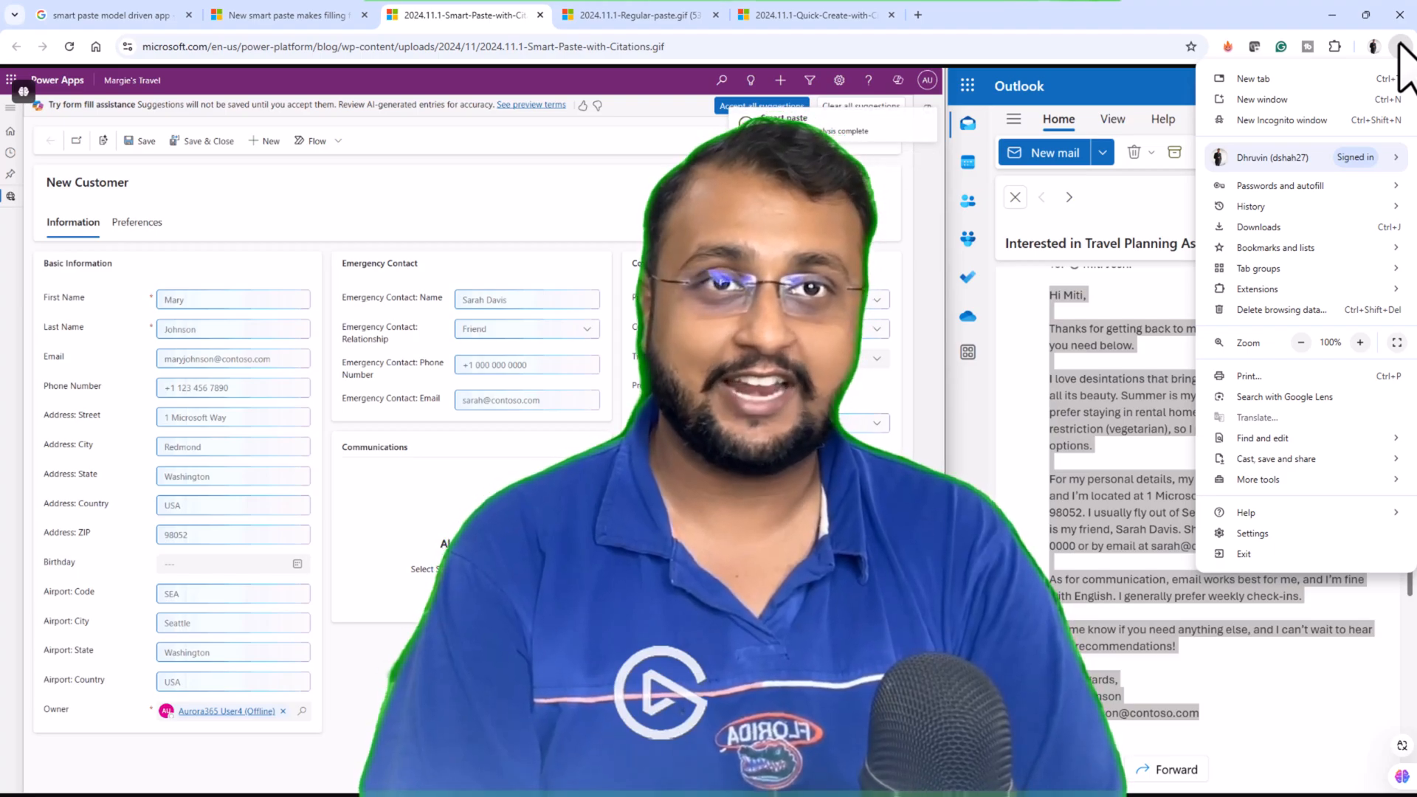
pyautogui.moveTo(275, 298)
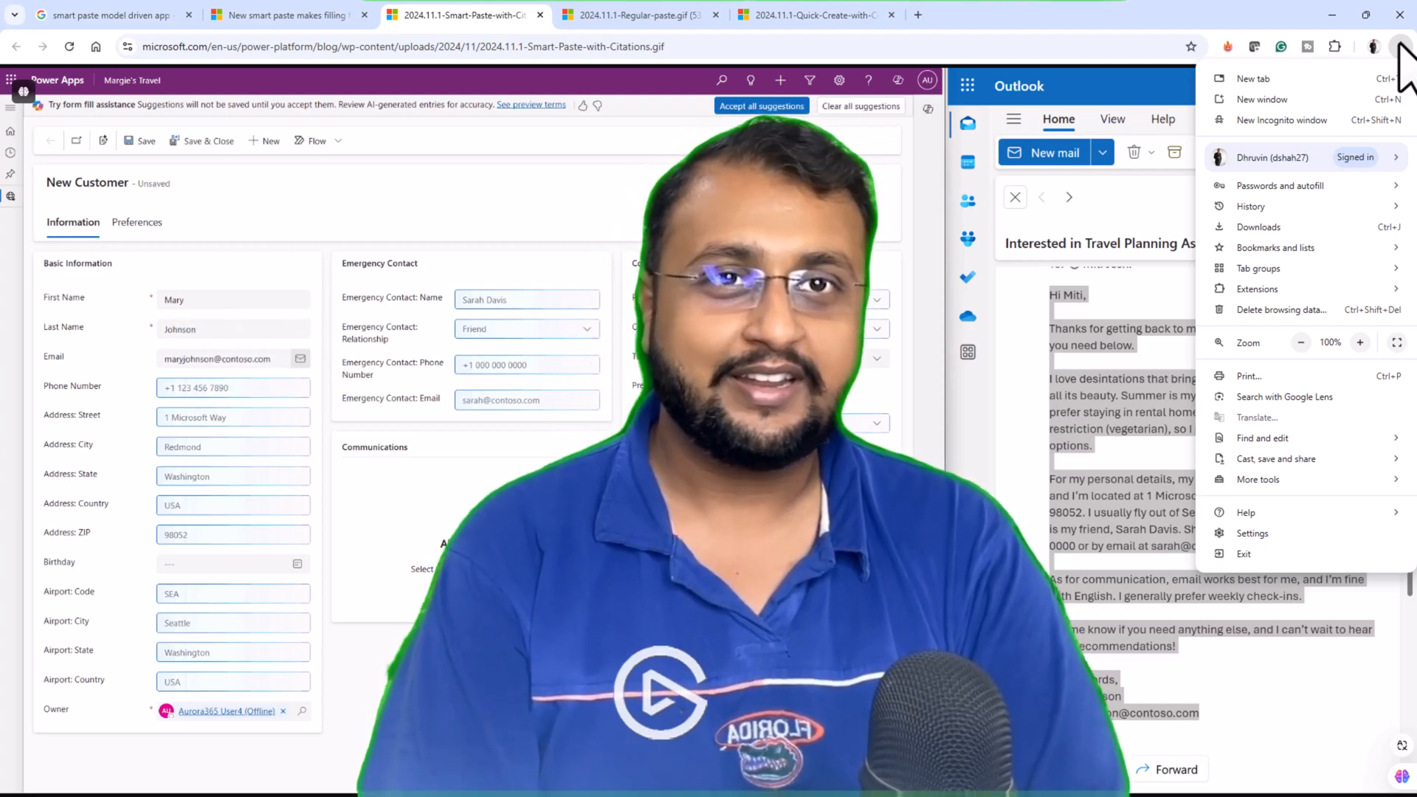
# Restart the smart paste GIF to show the empty New Customer form beside the Outlook email.
pyautogui.click(760, 105)
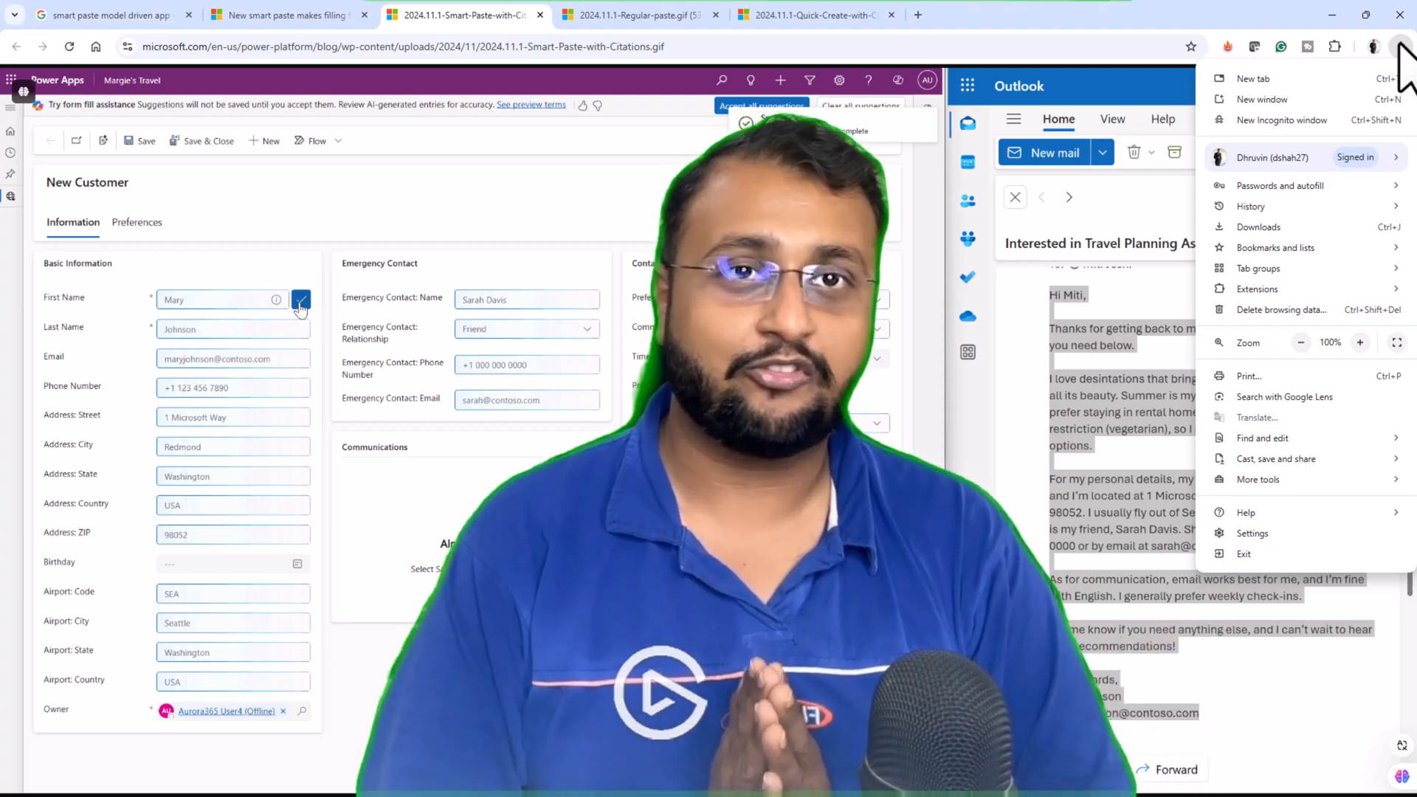
pyautogui.click(301, 299)
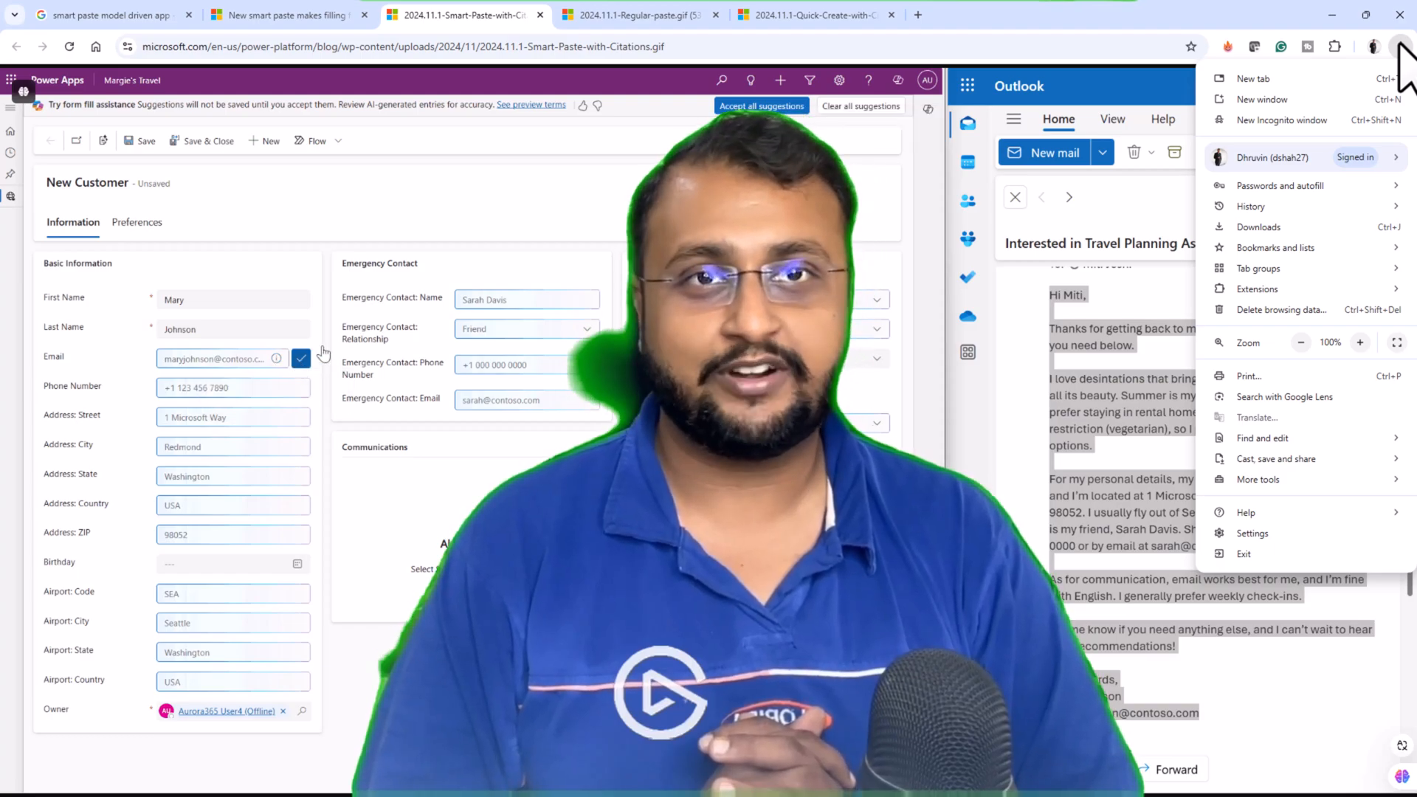
pyautogui.click(859, 106)
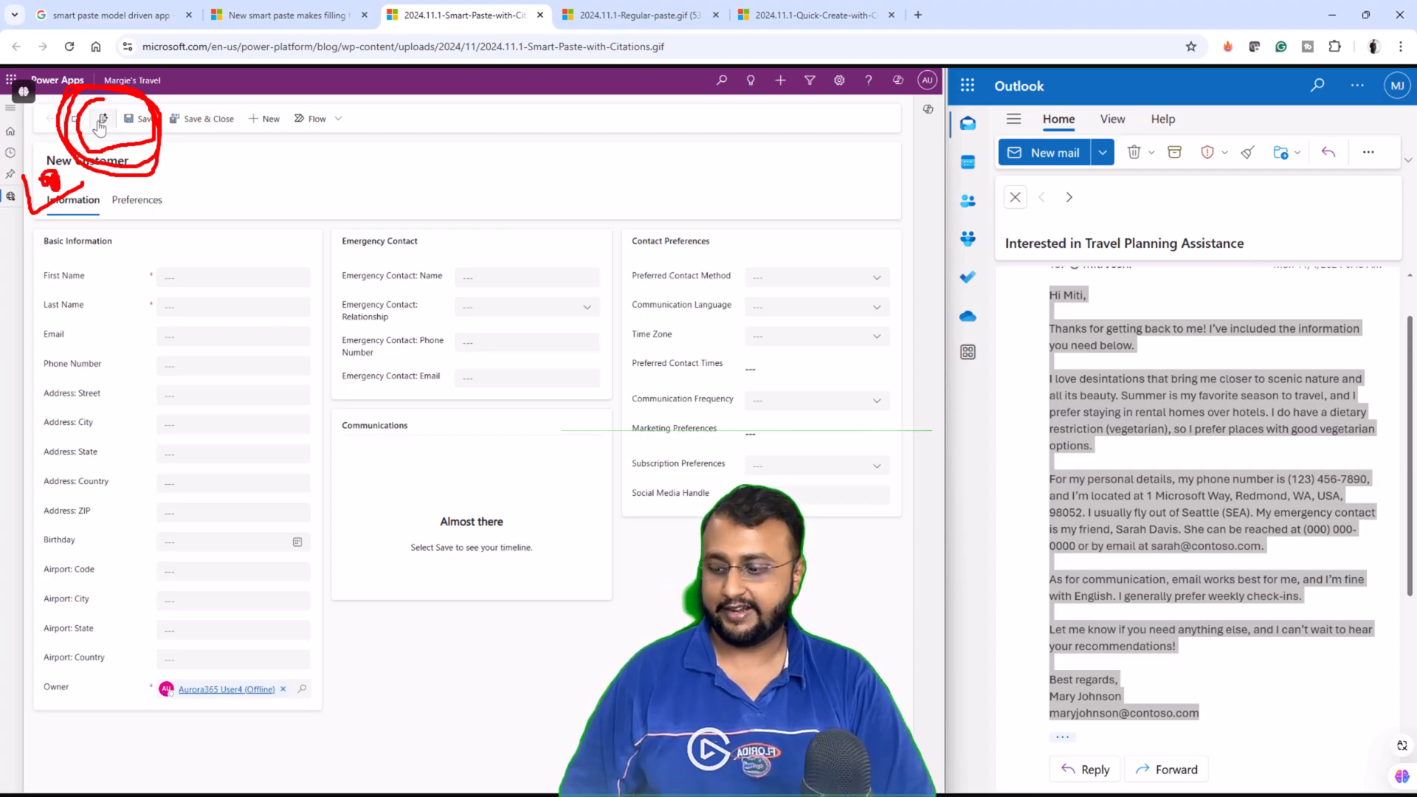
# Smart paste the copied email into the New Customer form, then view the regular-paste demo.
pyautogui.click(101, 118)
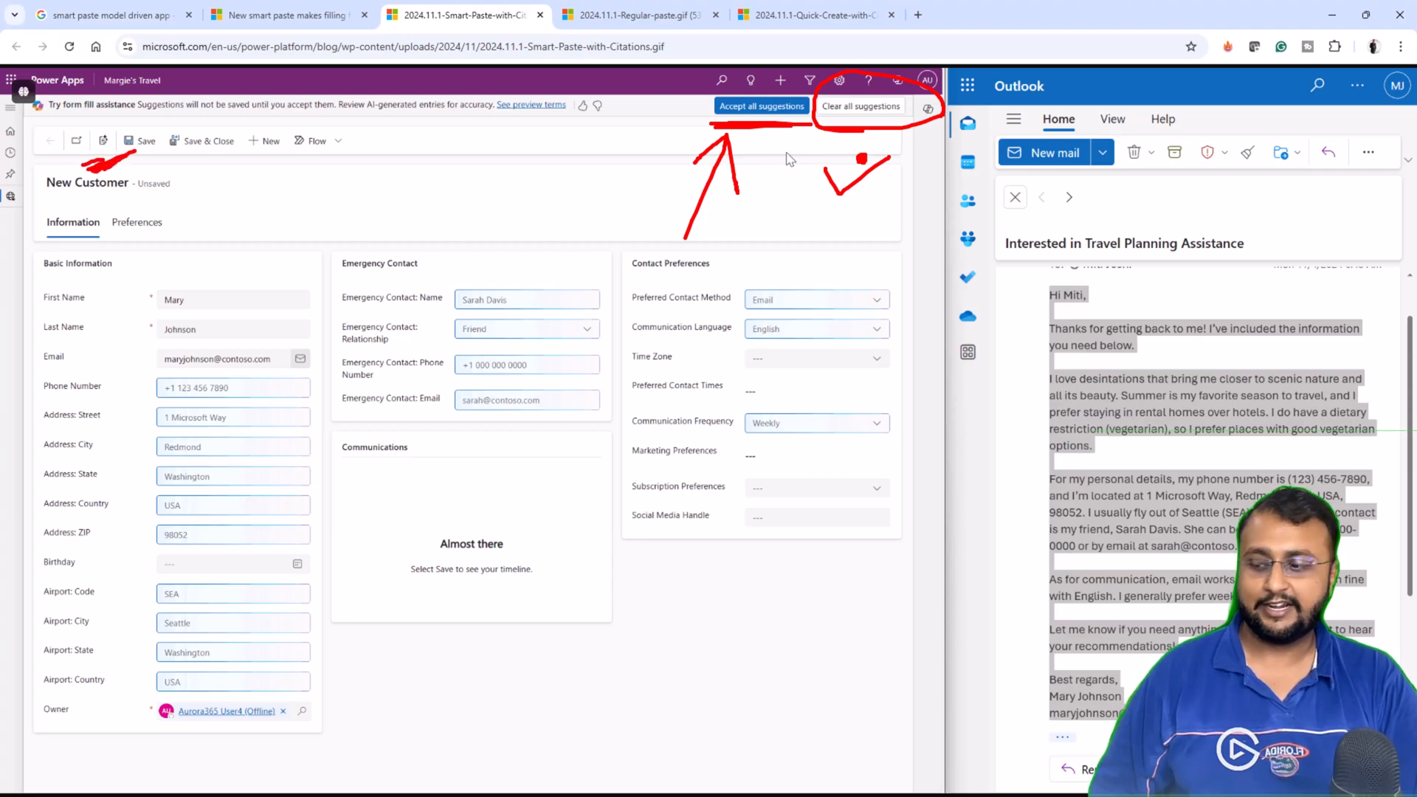
pyautogui.click(632, 15)
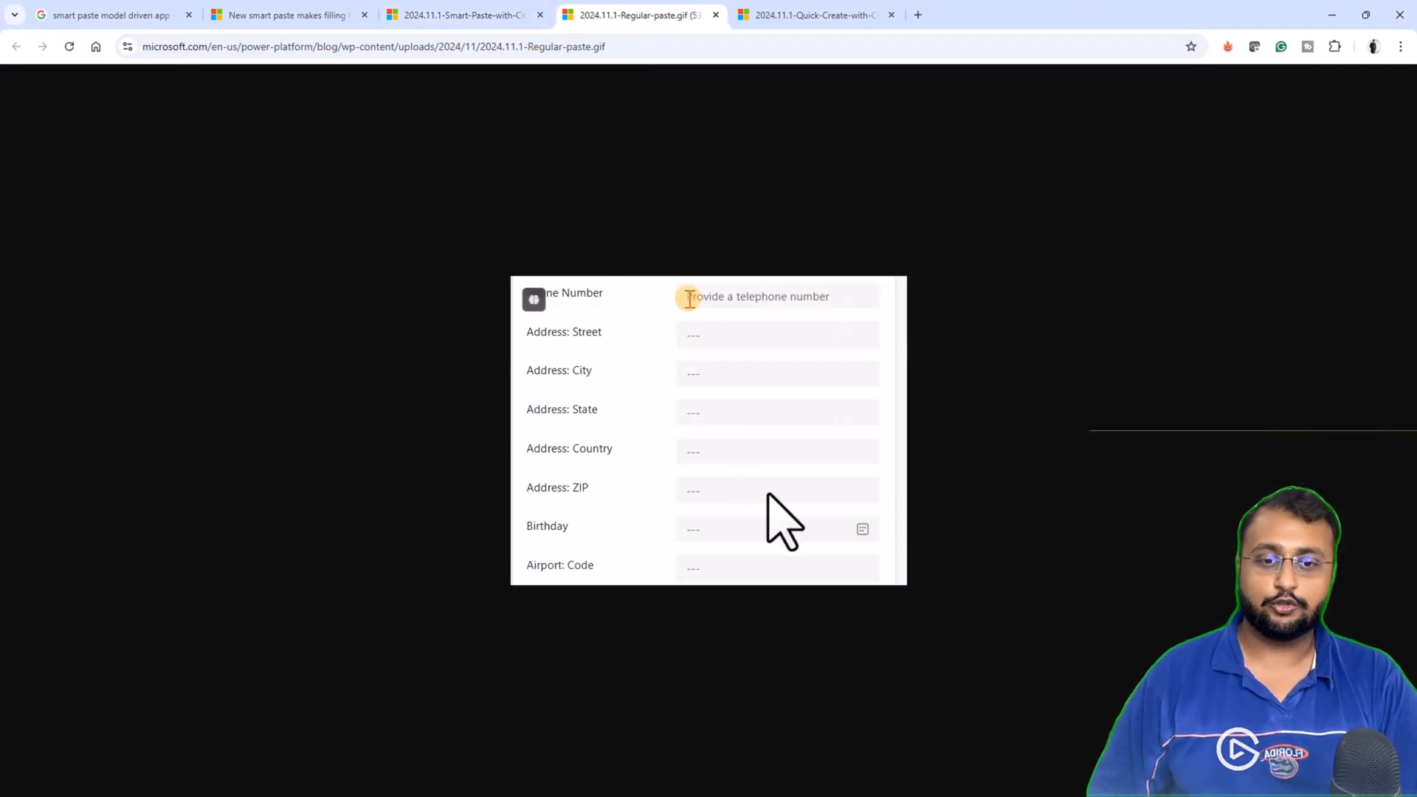
pyautogui.write('(000) 000-0000')
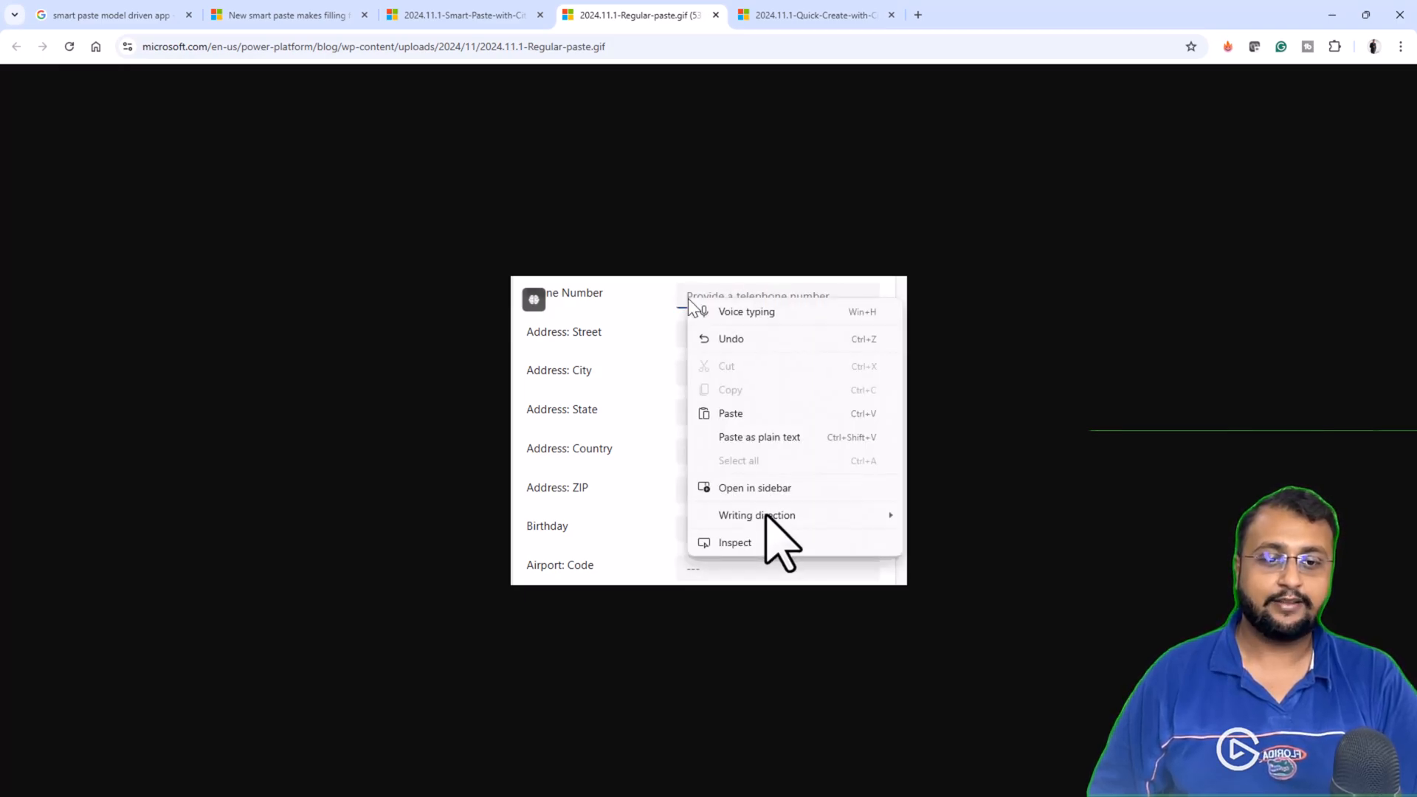
pyautogui.click(808, 15)
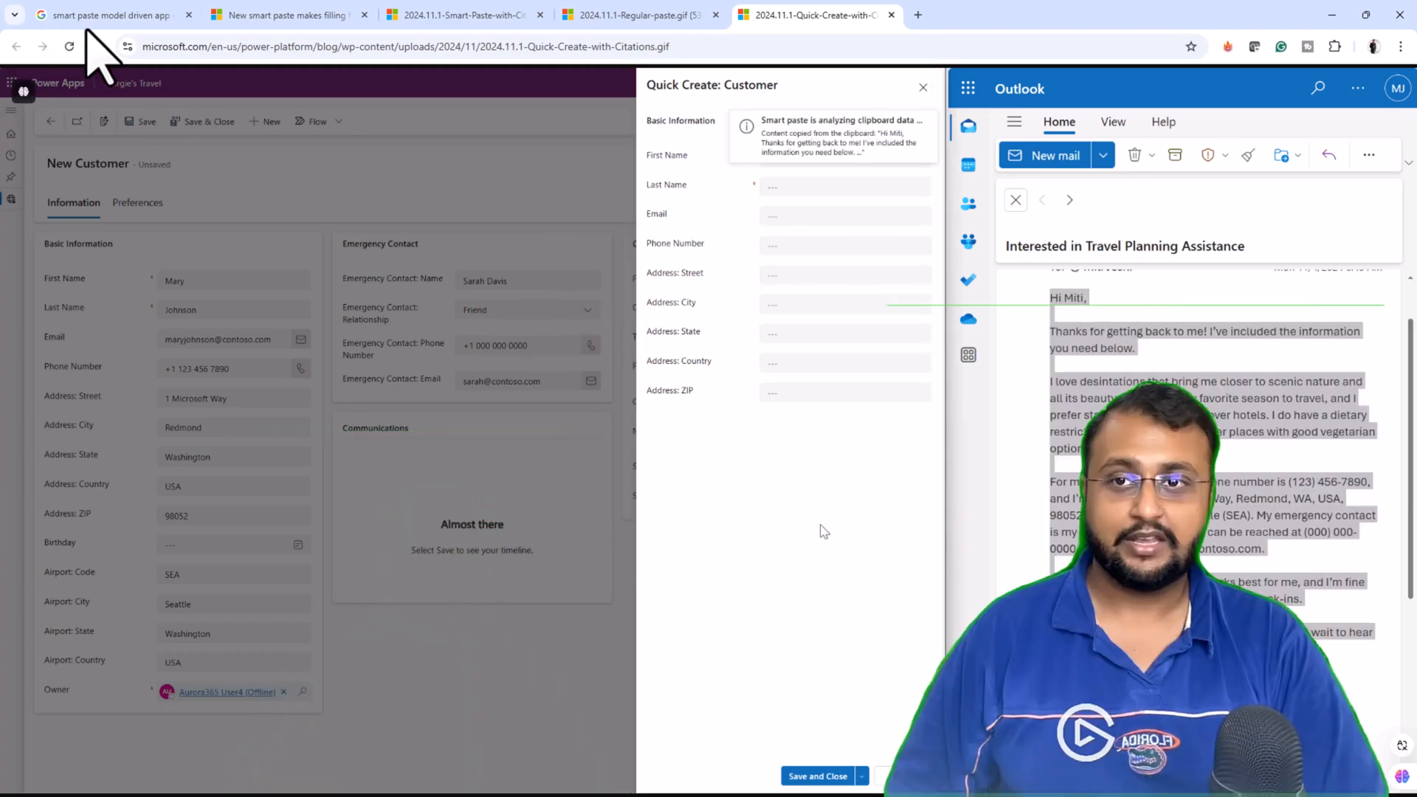
pyautogui.click(285, 15)
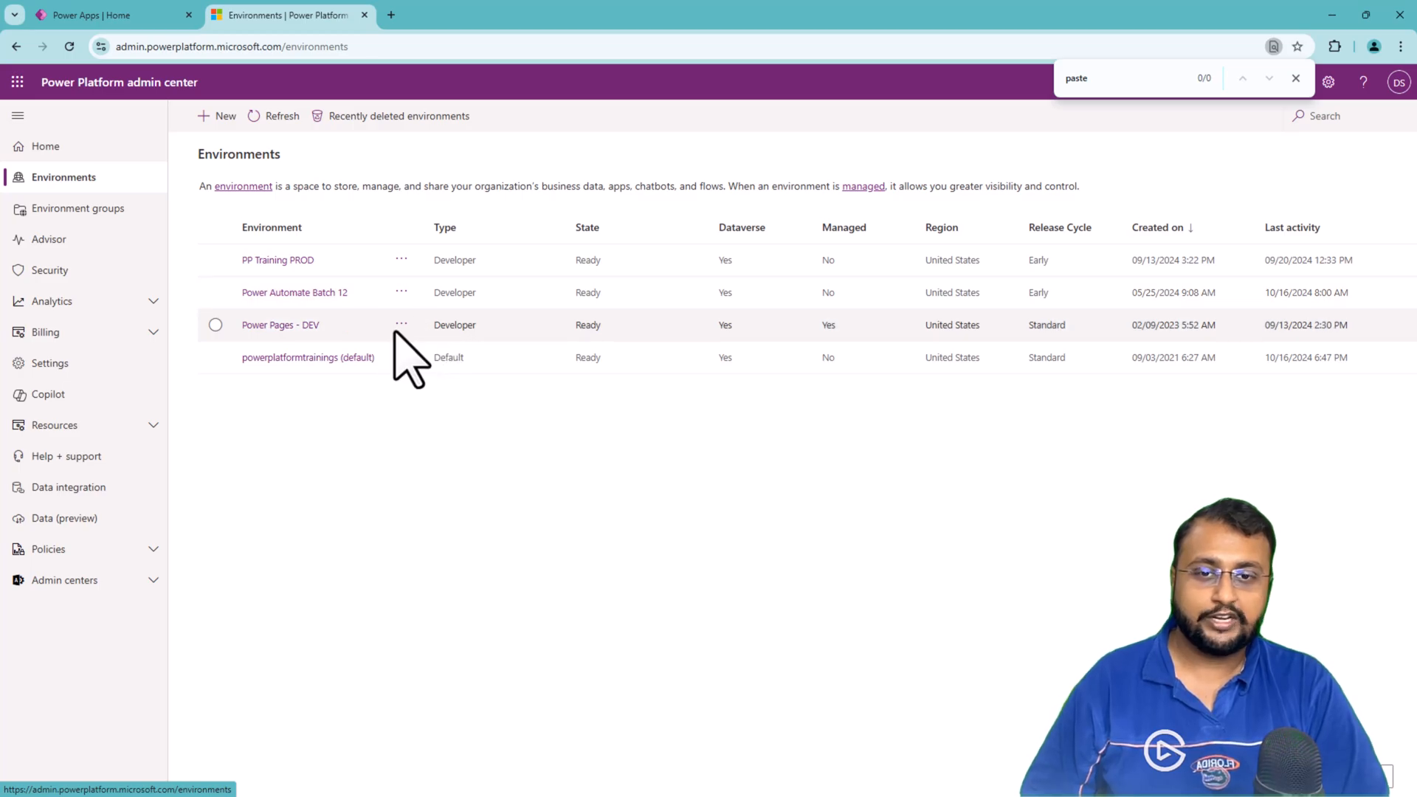
pyautogui.moveTo(402, 324)
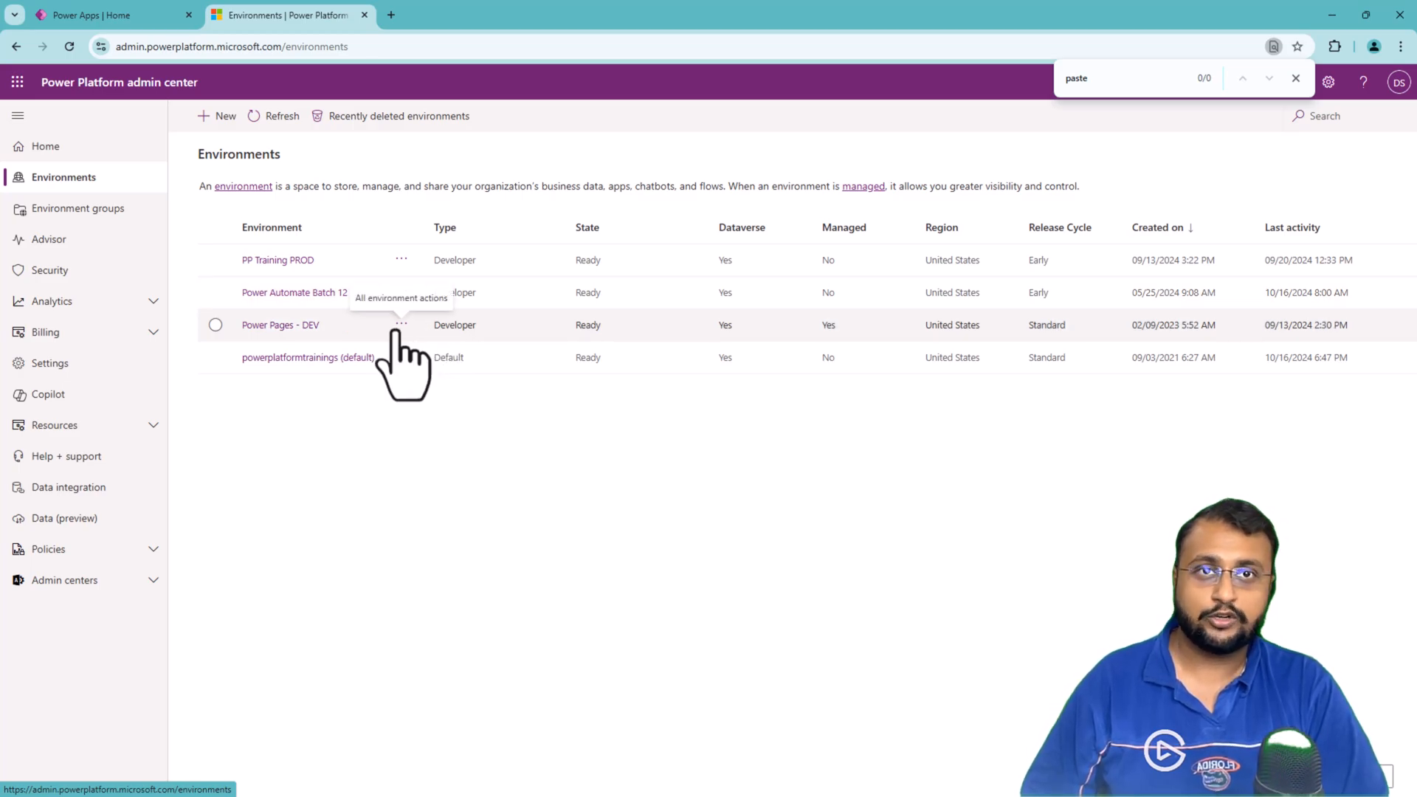
# Find AI form fill assistance in powerplatformtrainings' Features settings, then review the blog's requirements.
pyautogui.click(214, 357)
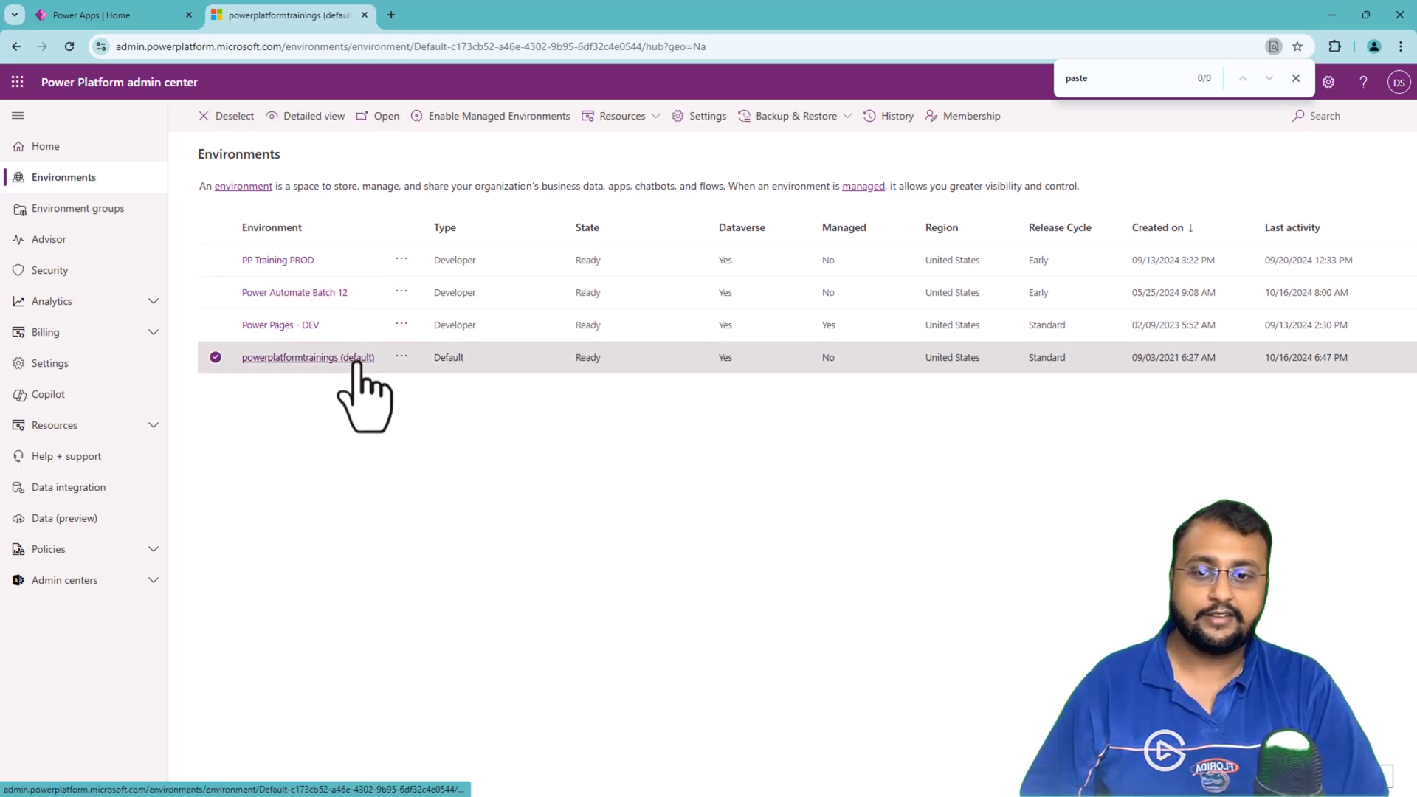
pyautogui.click(309, 357)
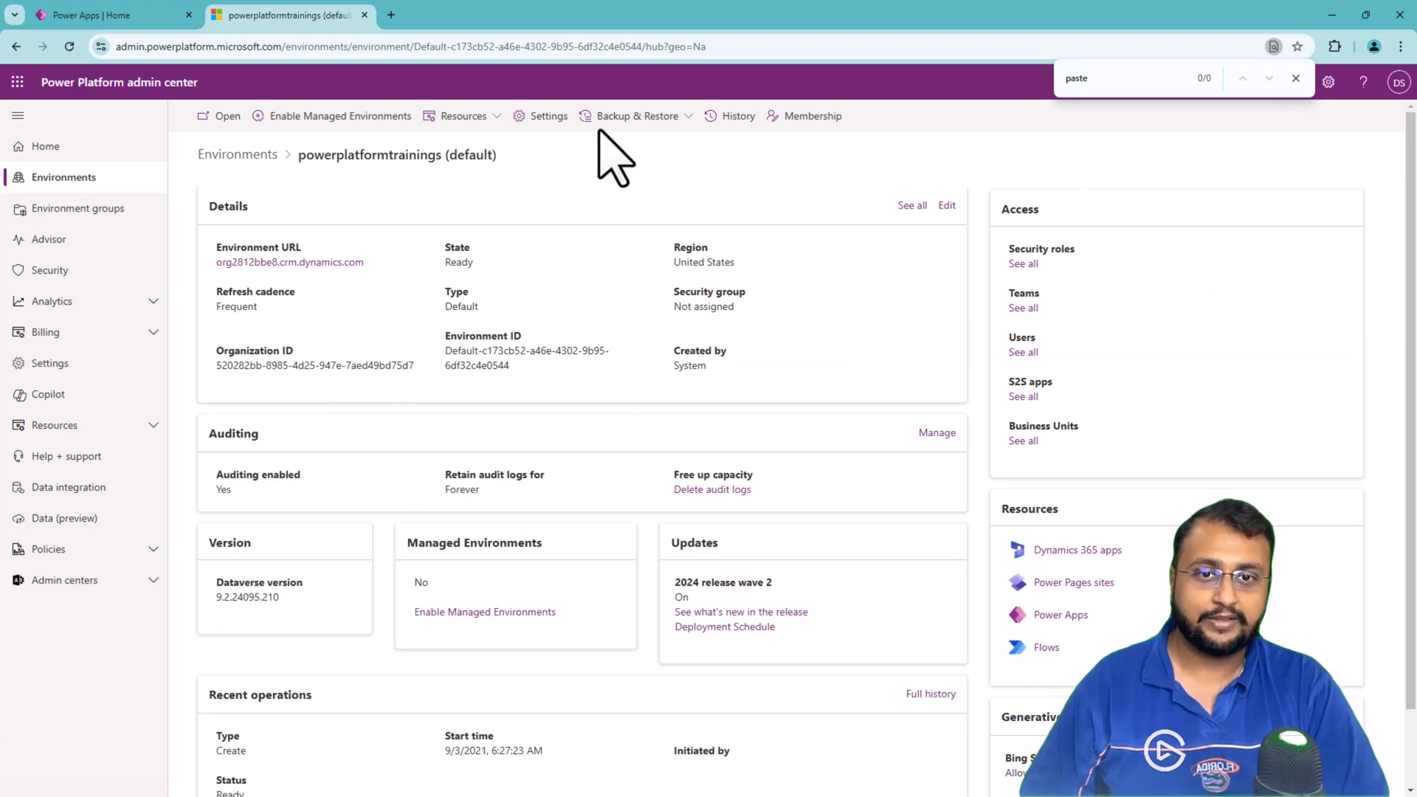
pyautogui.click(548, 116)
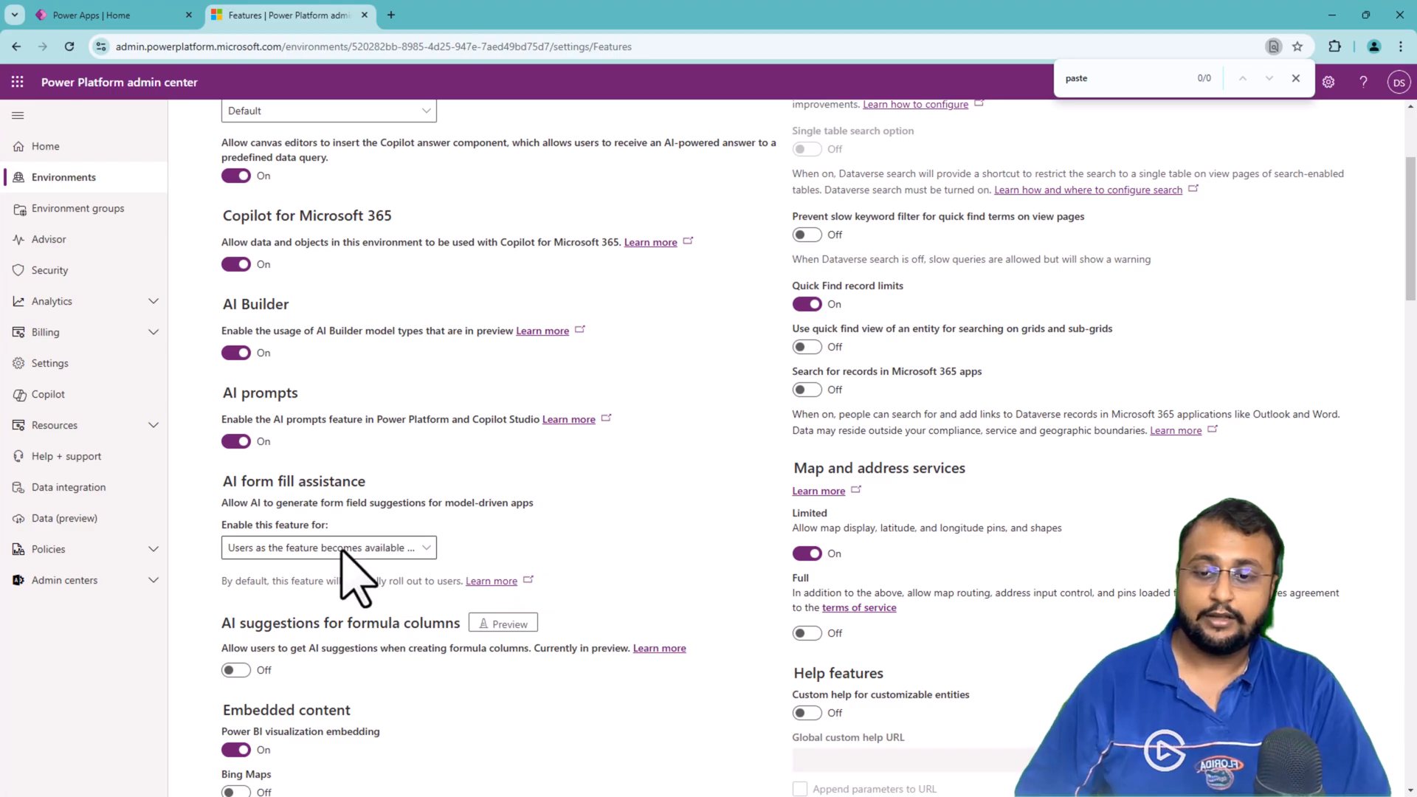
pyautogui.click(328, 547)
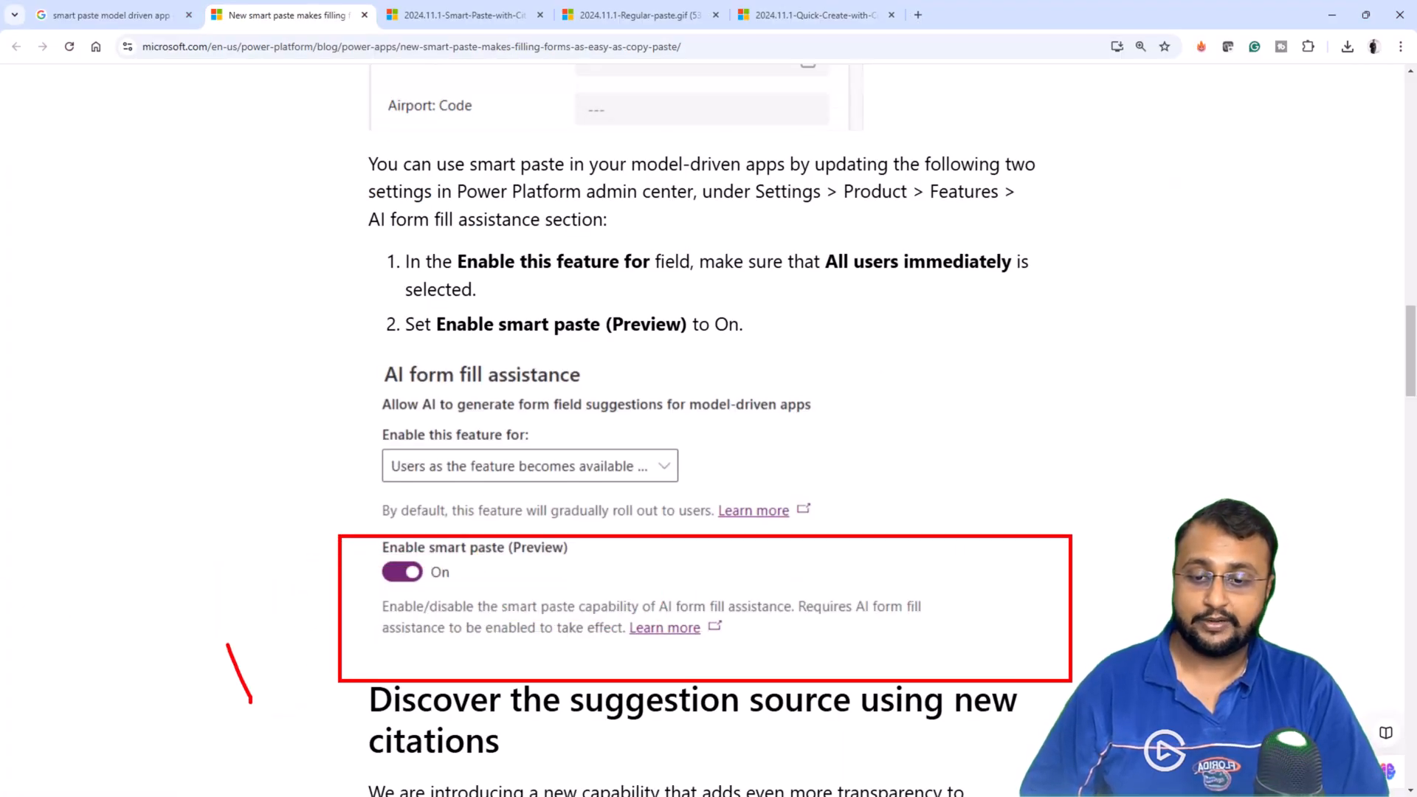
pyautogui.click(461, 15)
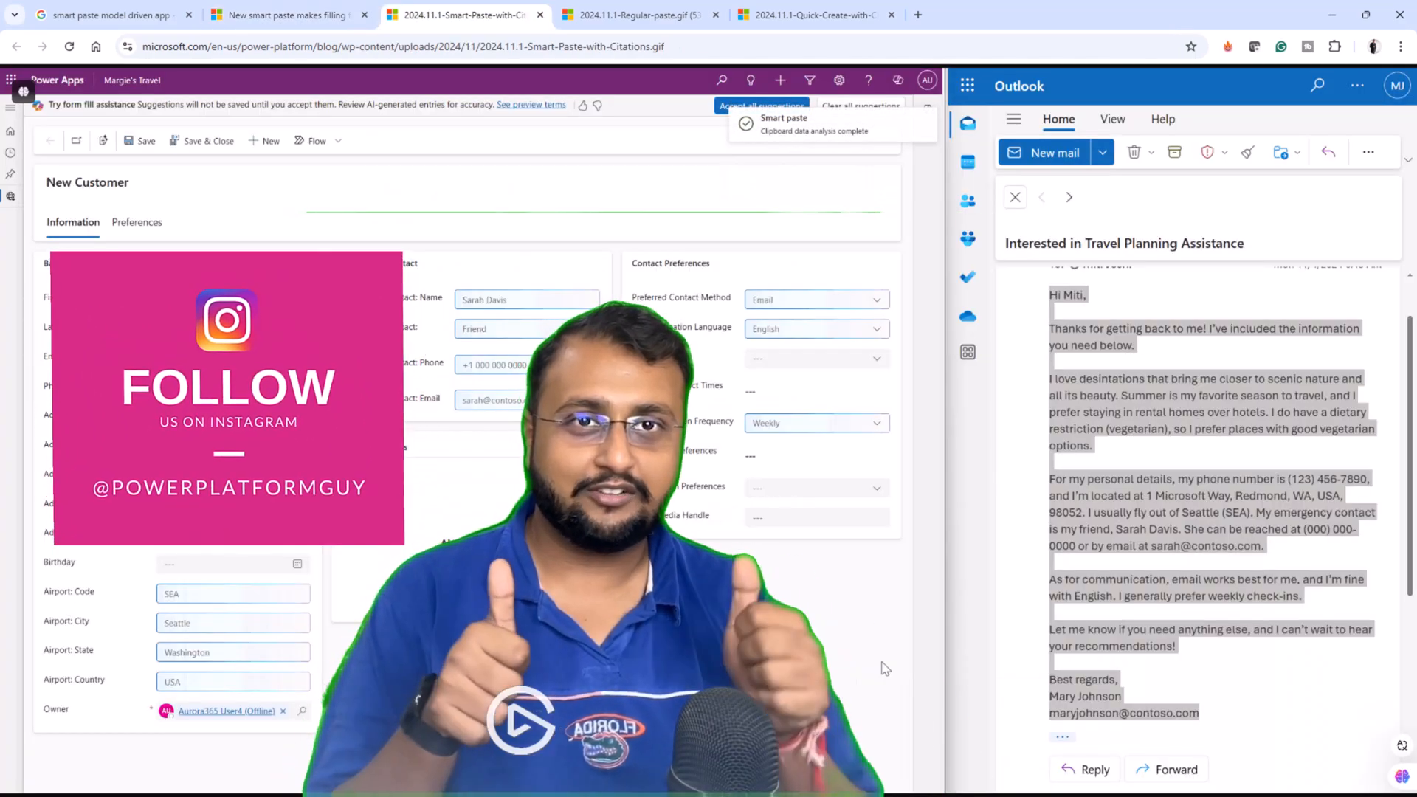